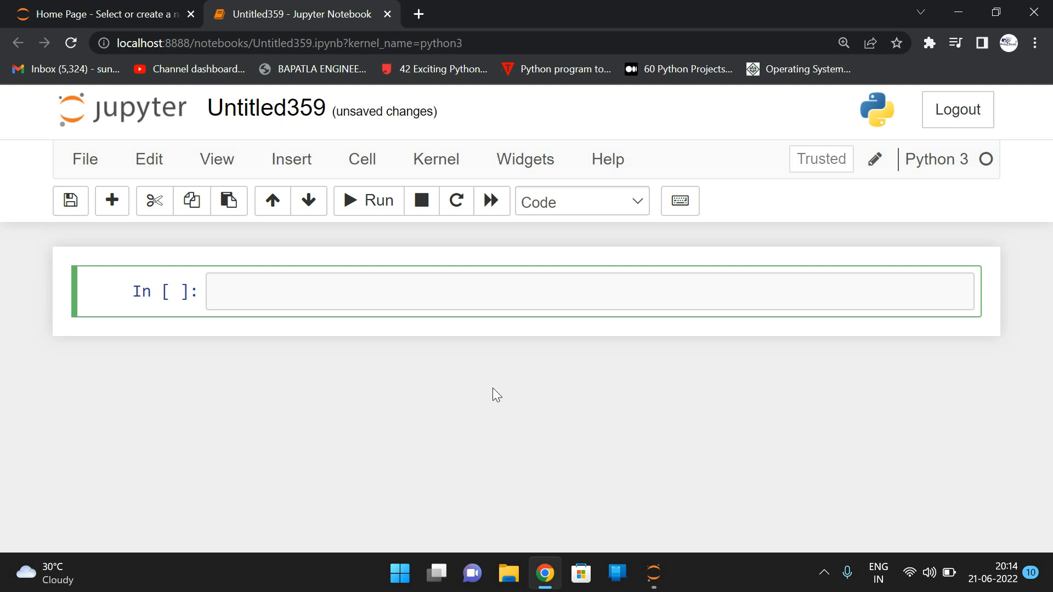
Write str=input("Enter String") and print(str), then begin a for char loop line
text(str=)
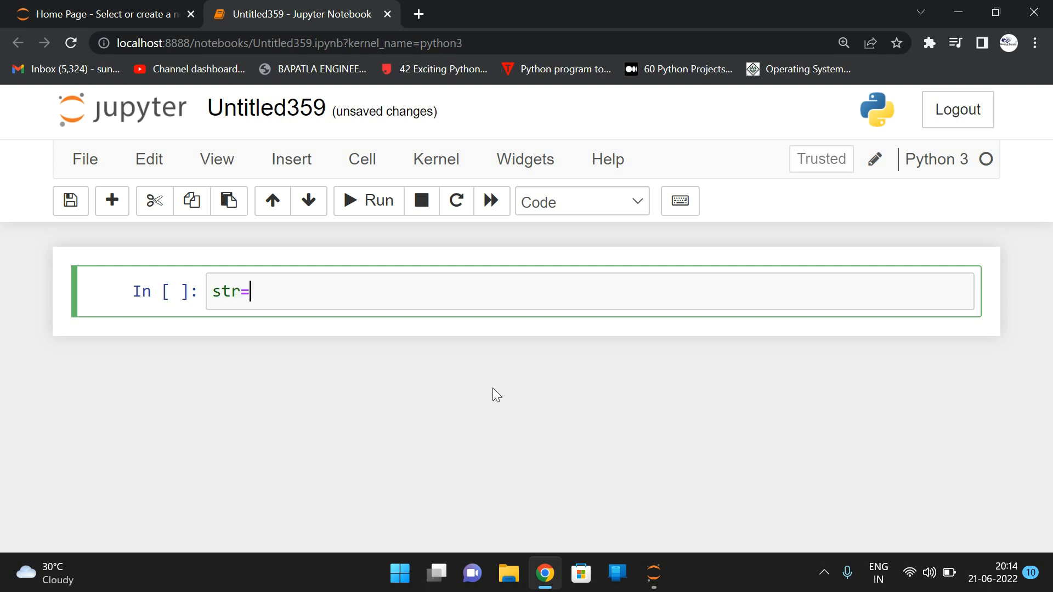
text(input)
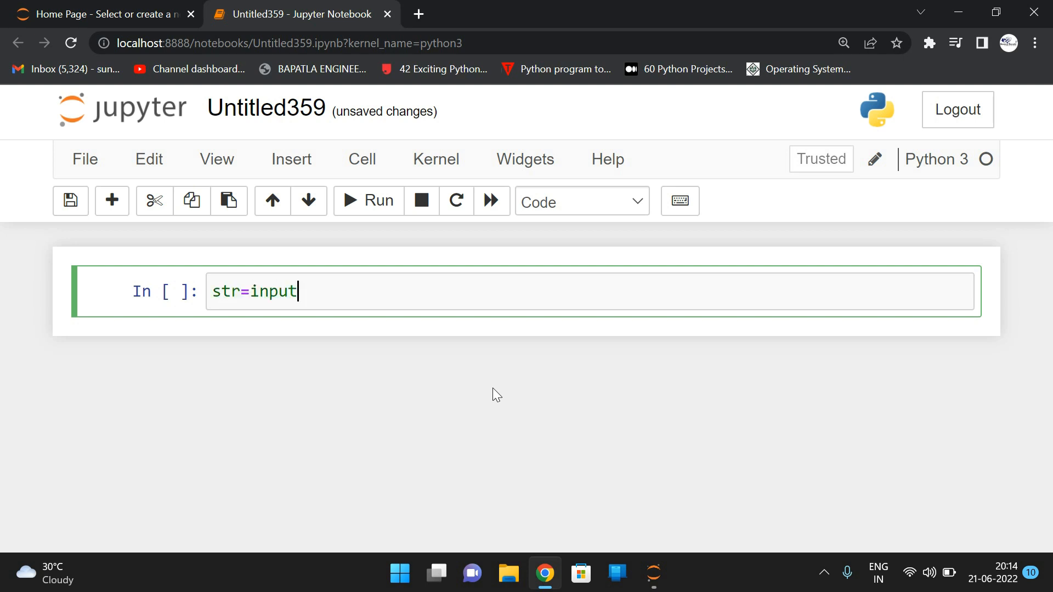
text(("Enter "))
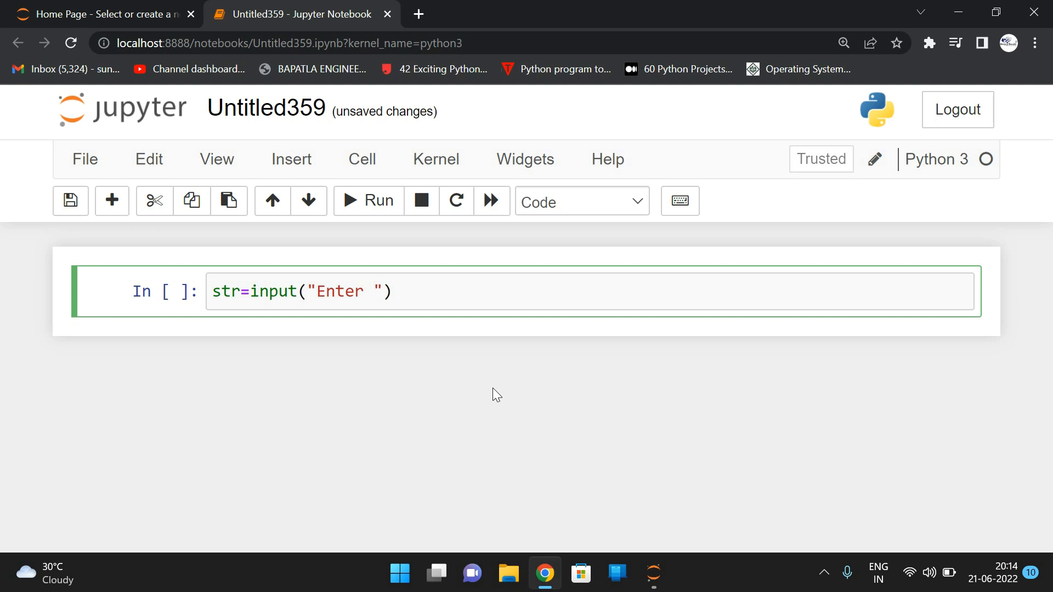
text(String)
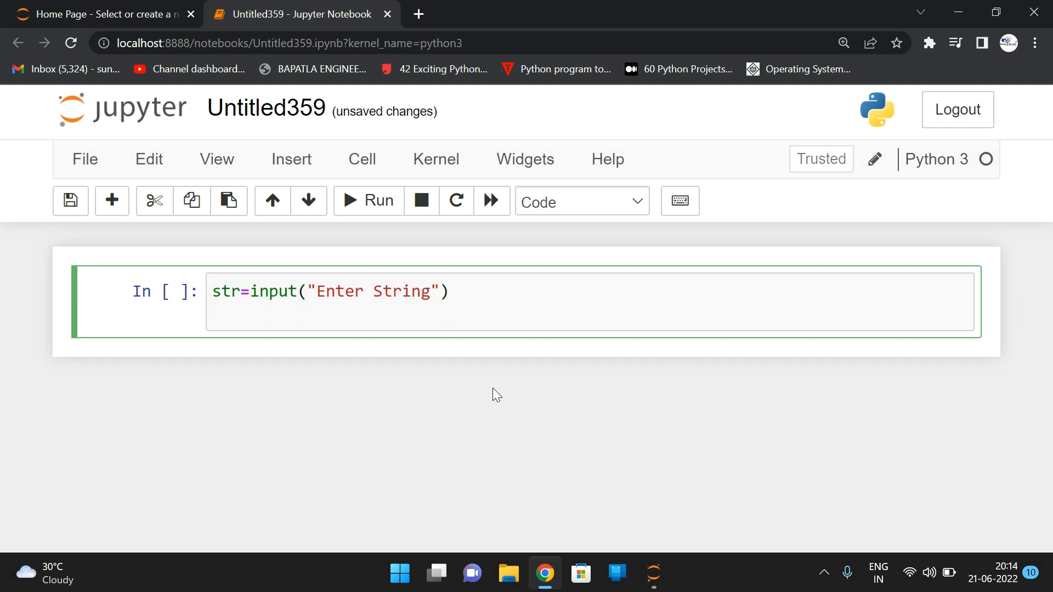
text(print(str))
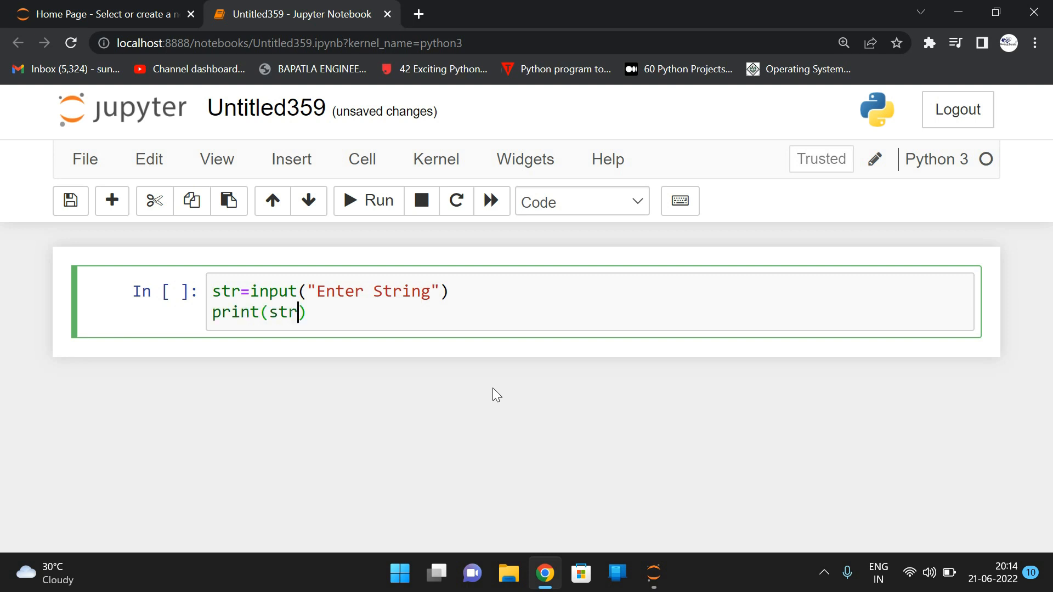
key(enter)
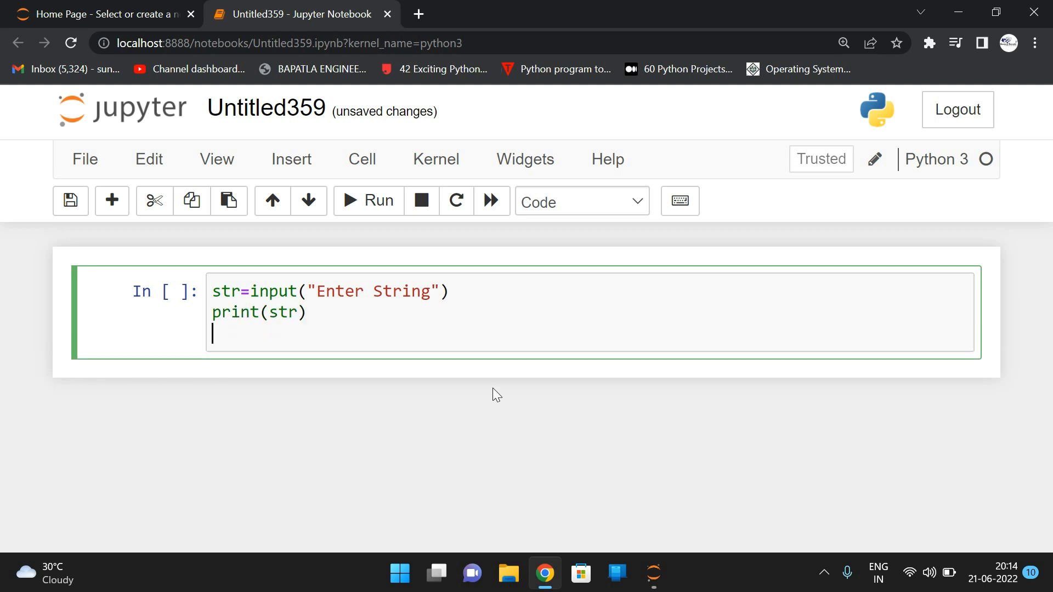
text(for char)
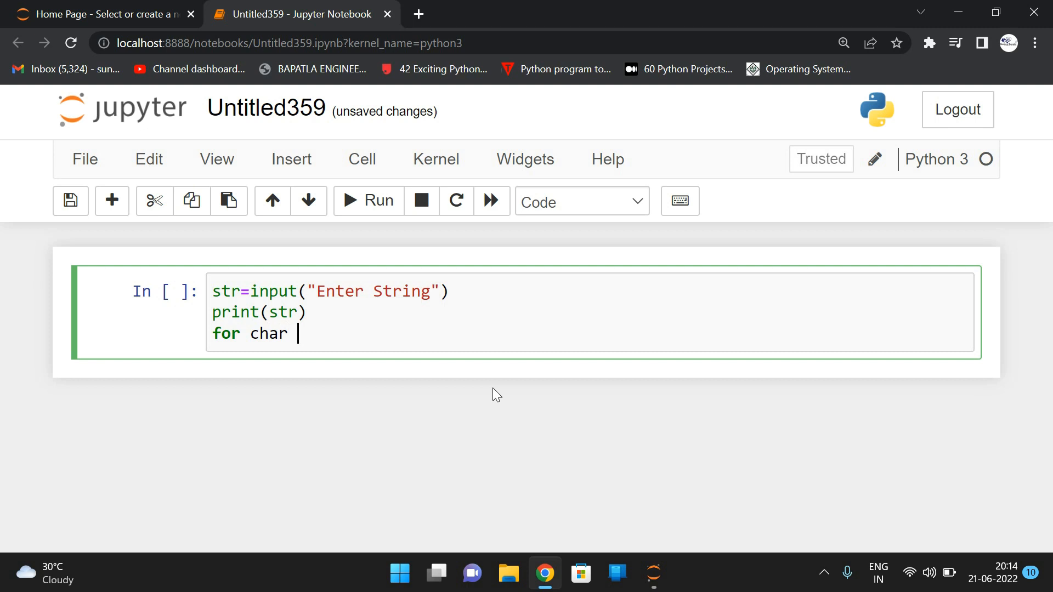
Complete for char in str: printing char, "- Corresponding ASCII value :" and ord(char)
text(in str:)
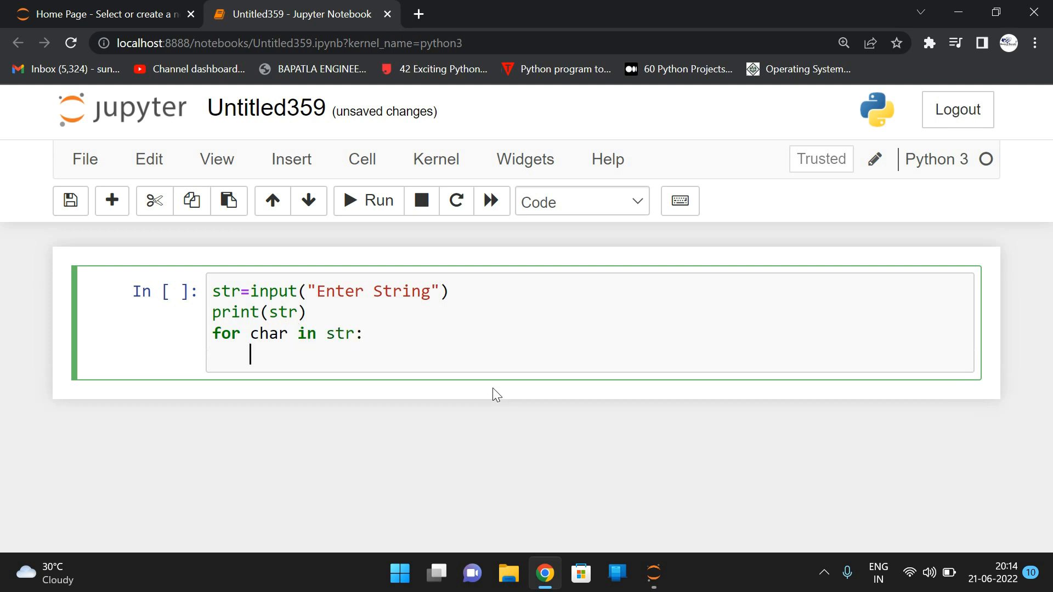
text(print()
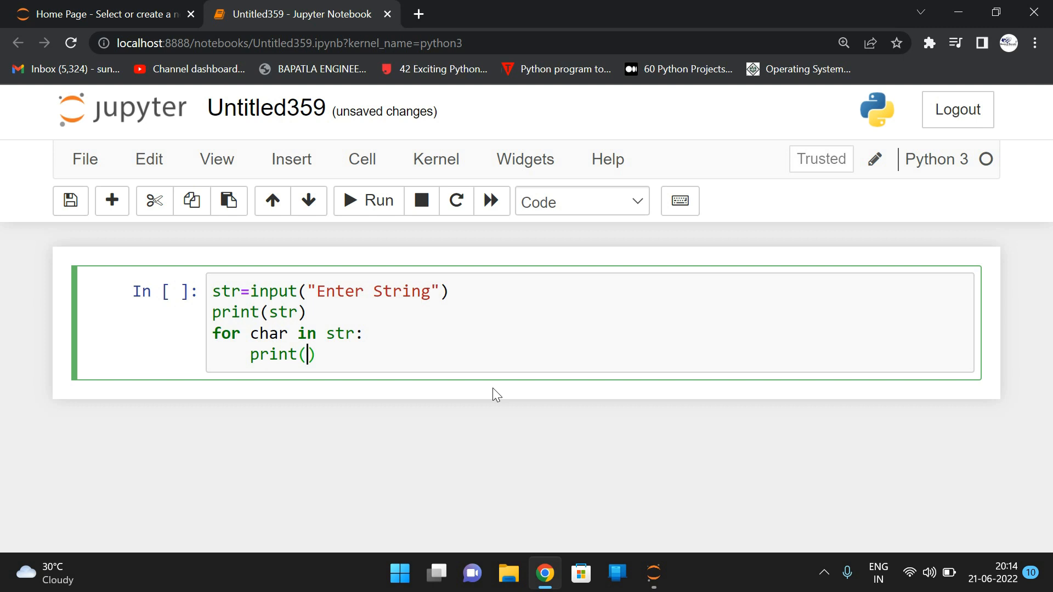
text(char)
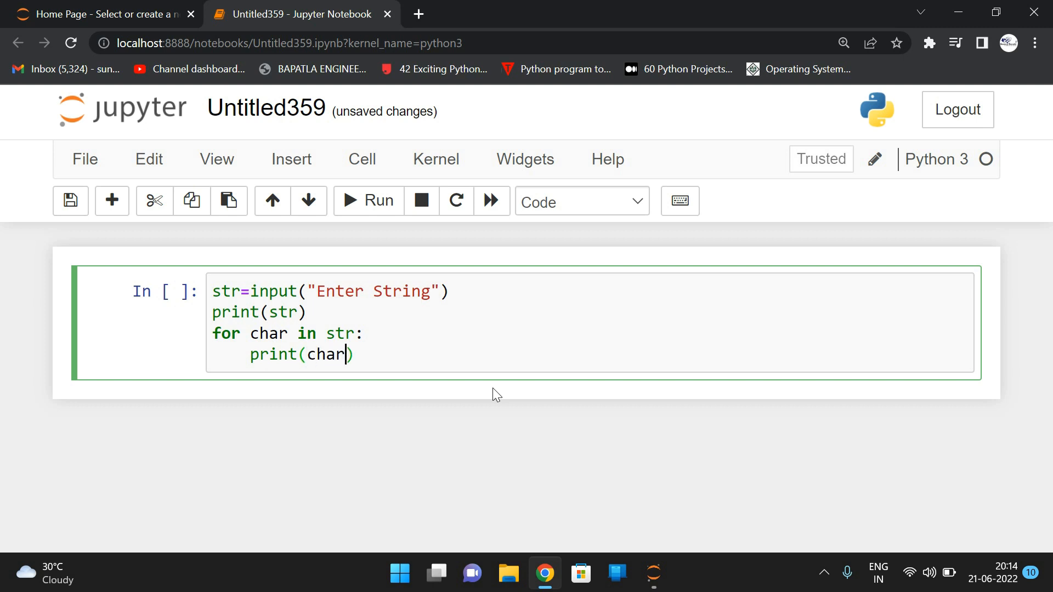
text(,"")
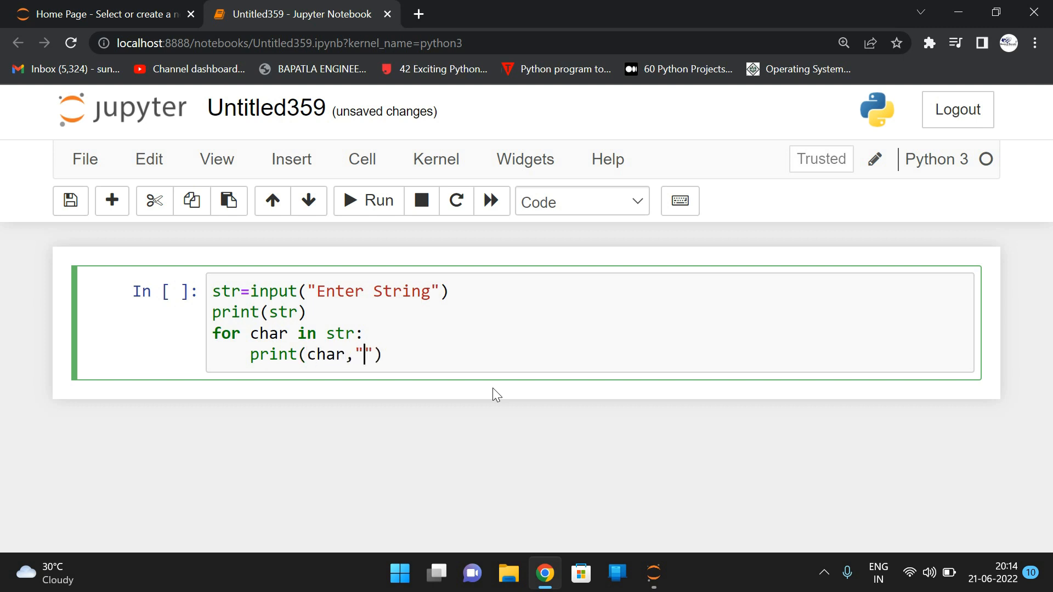
text(Corres)
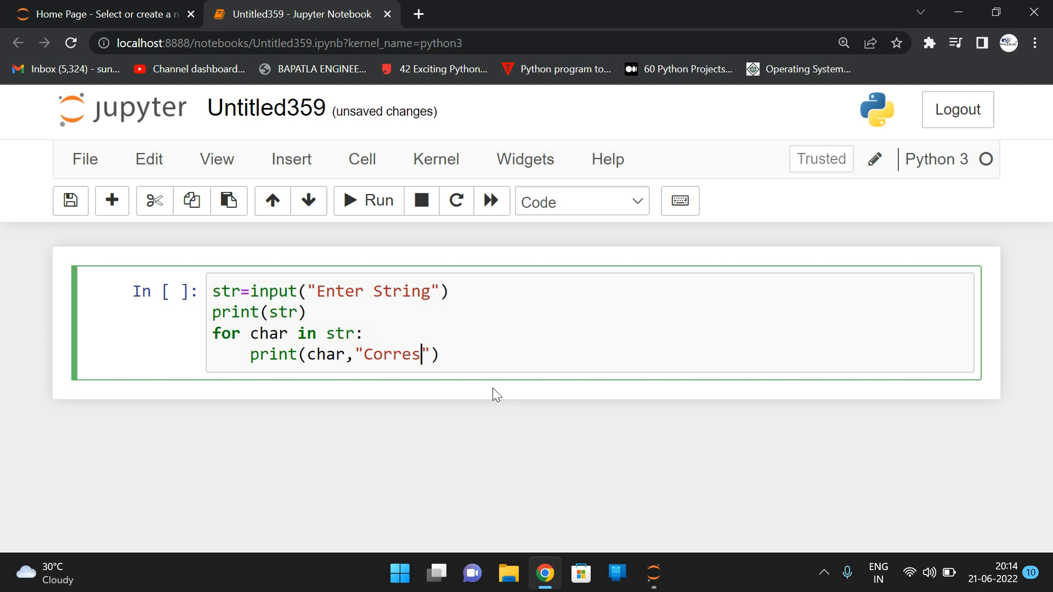
text(pod)
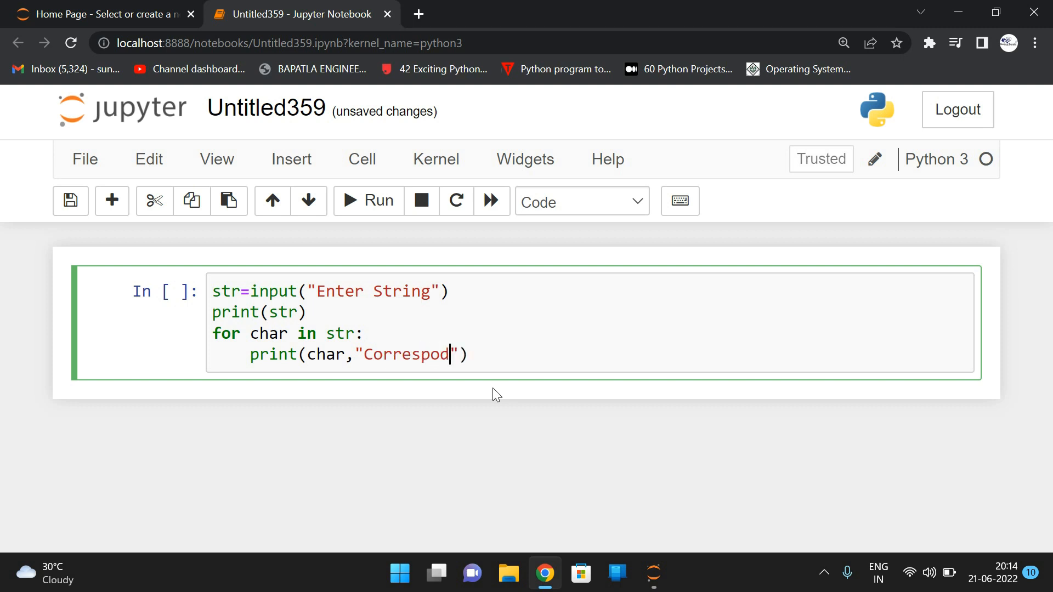
text(n)
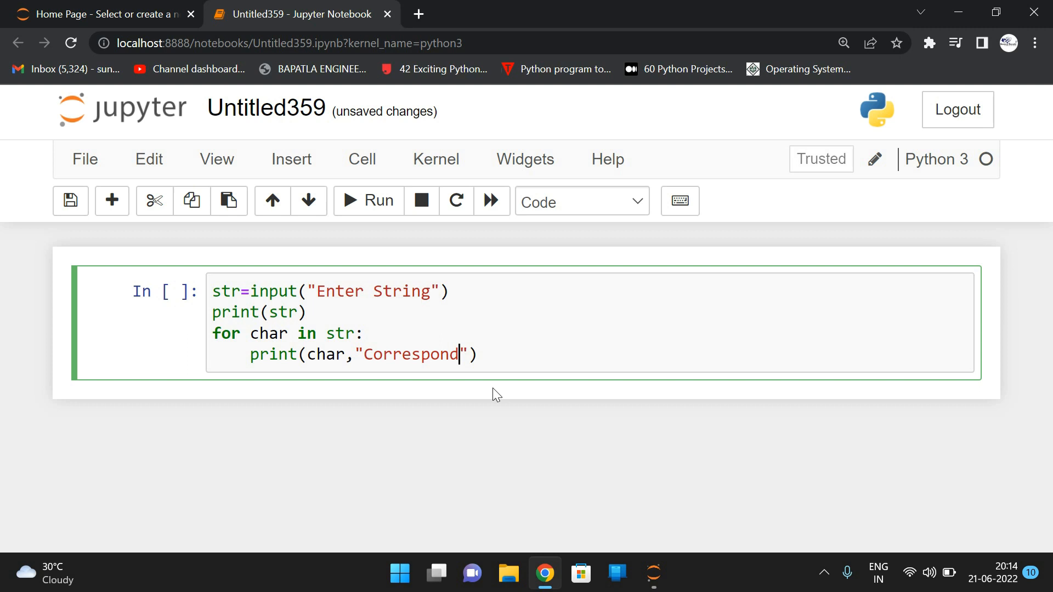
text(ing AS)
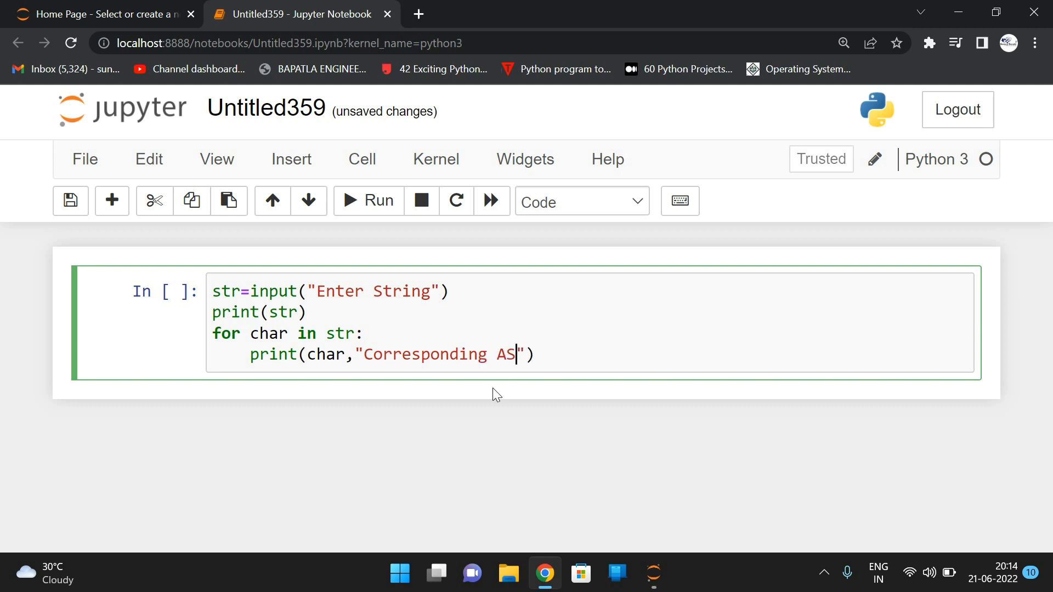
text(CII value :)
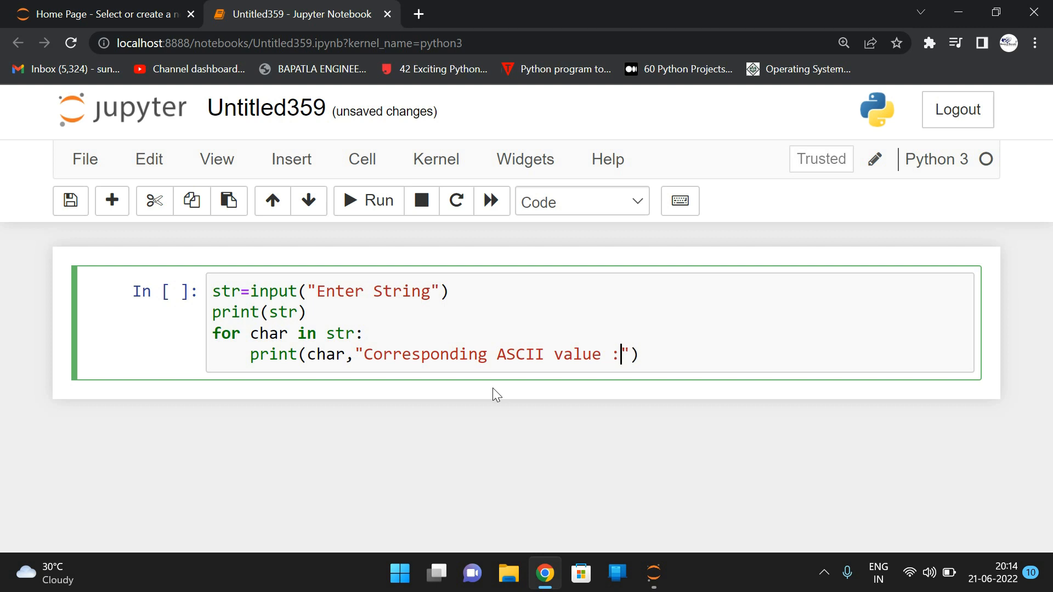
text(,ord(char)
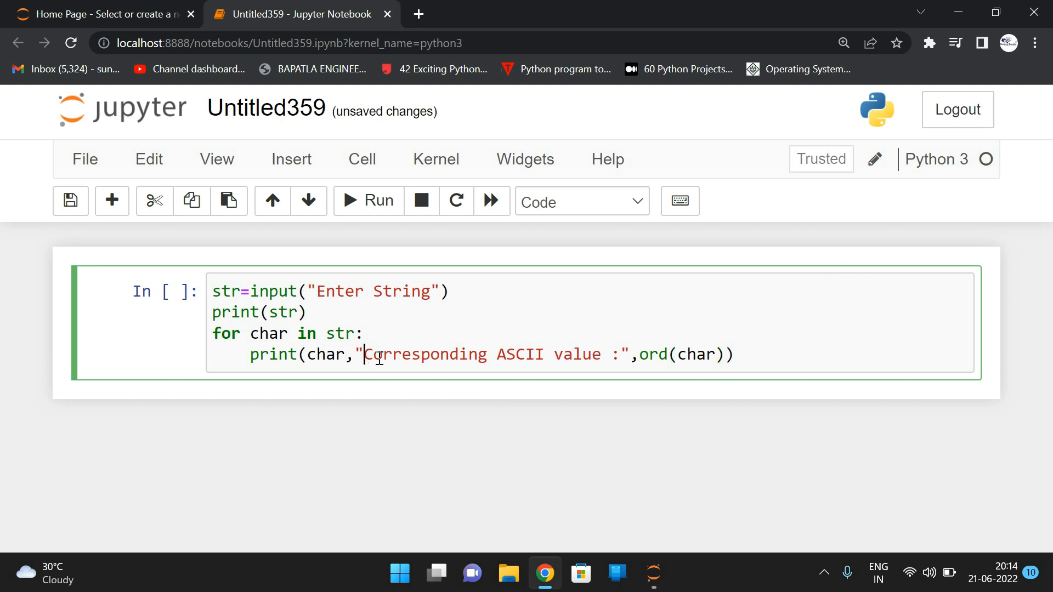
text(-)
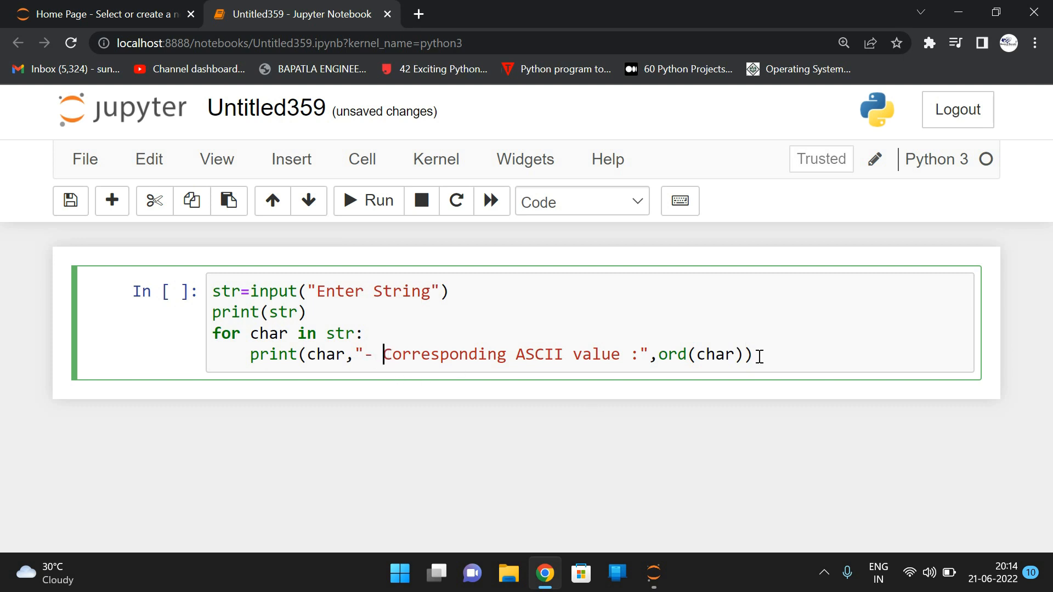
Run the cell with input SUNDEEP, listing each letter's ASCII value from S 83 to P 80
click(369, 201)
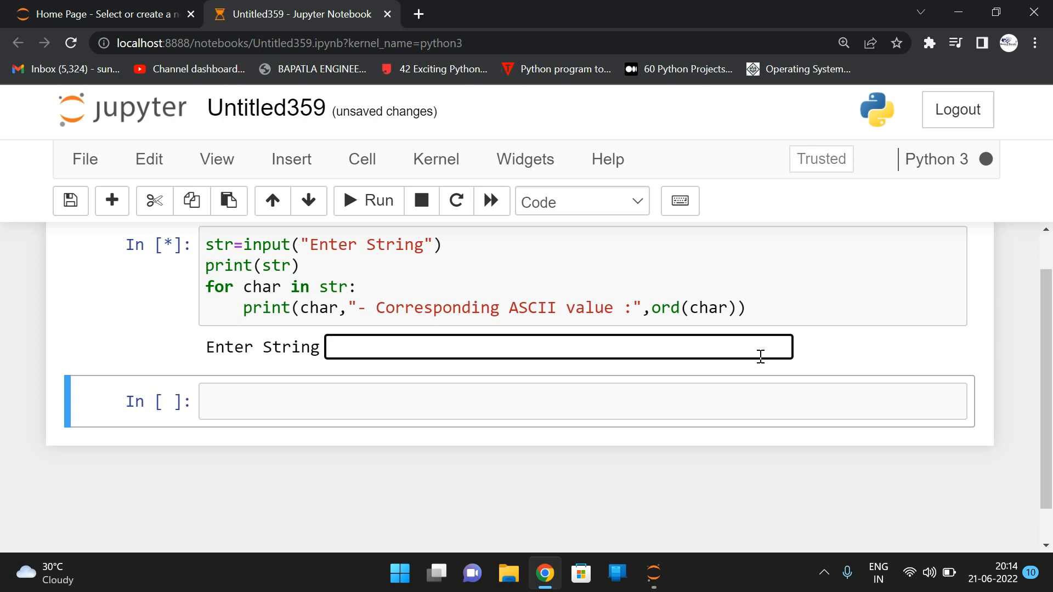
text(SUNDEEP)
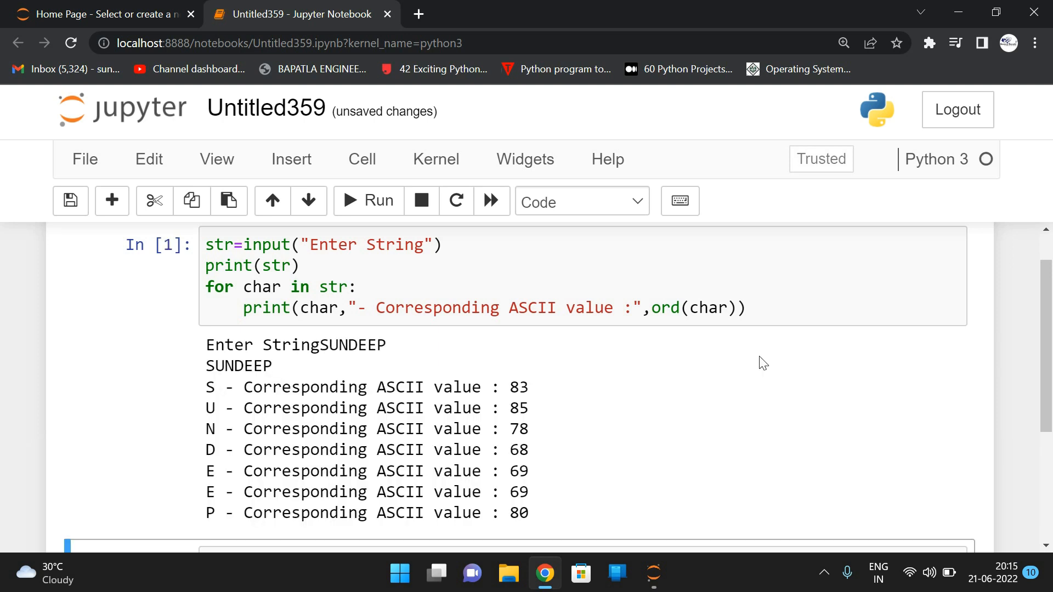
mouse_move(307, 390)
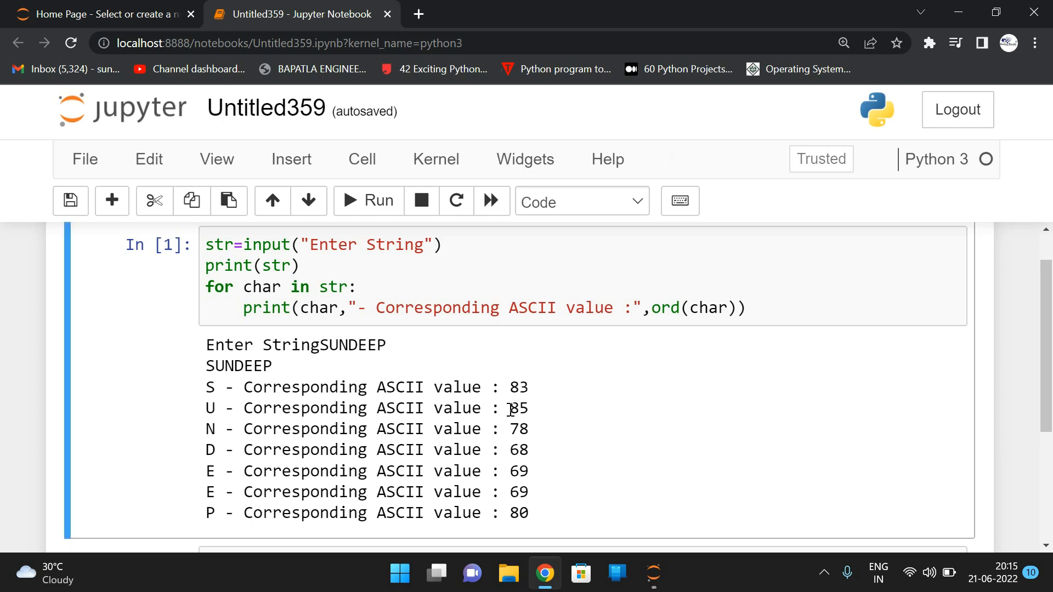
double_click(518, 408)
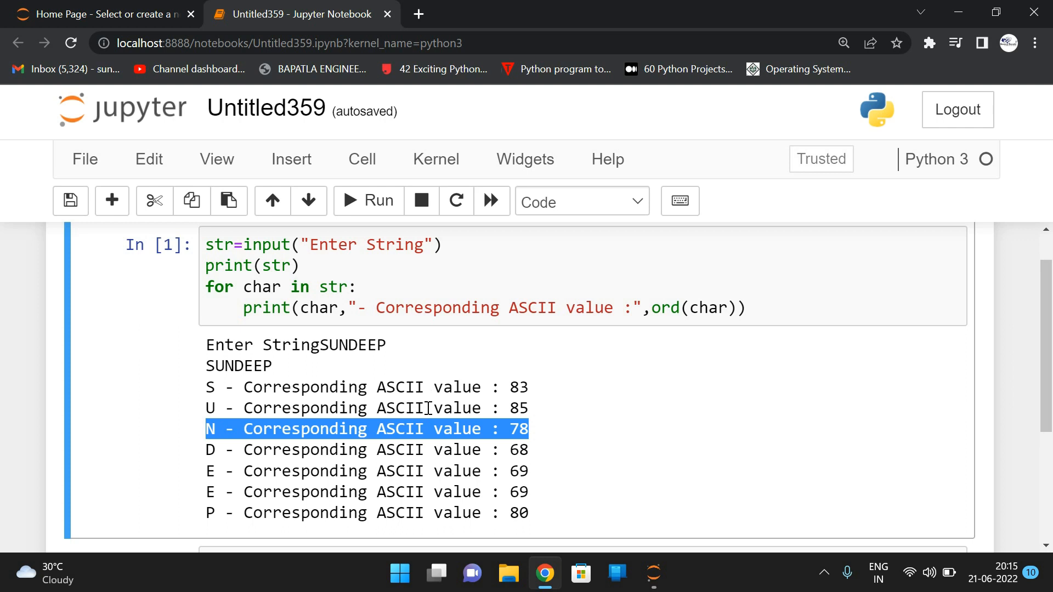
mouse_move(550, 371)
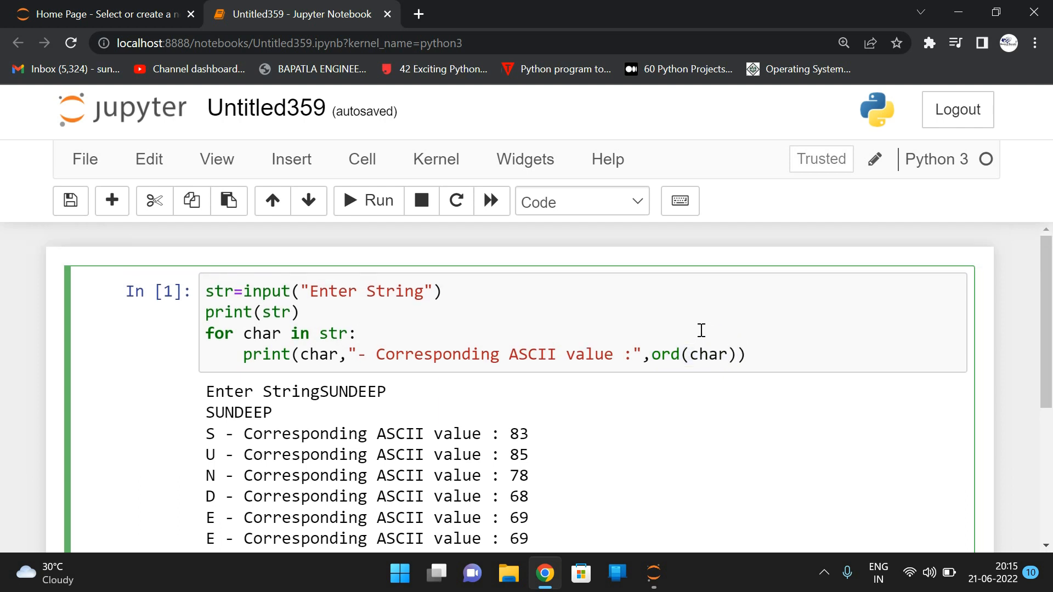
Rerun with SUNDEEP SARADHI and highlight the space entry showing ASCII value 32
text(SUNDEEP SARADHI)
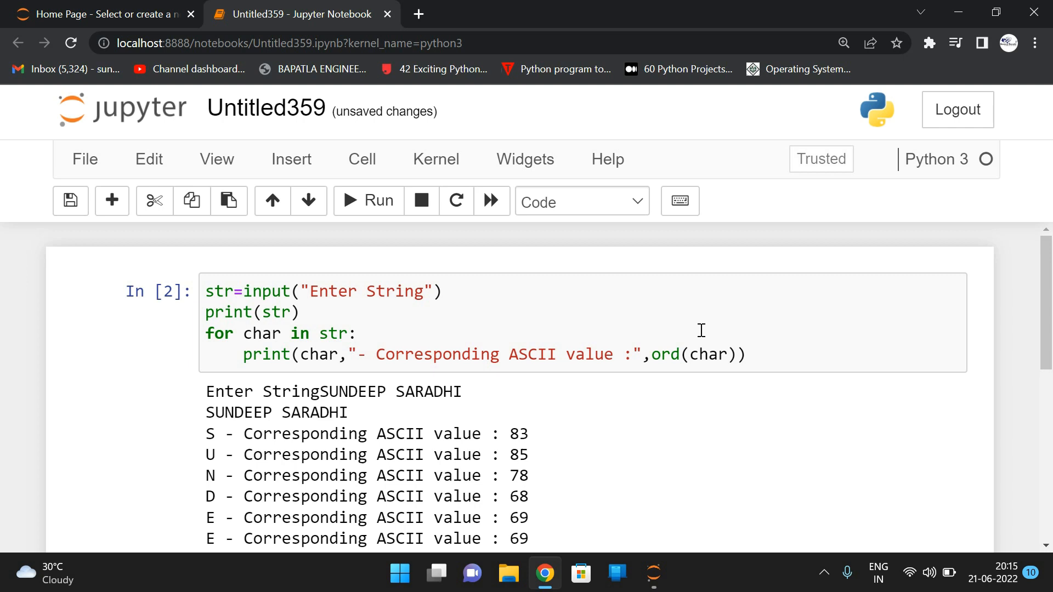
scroll(down, 3)
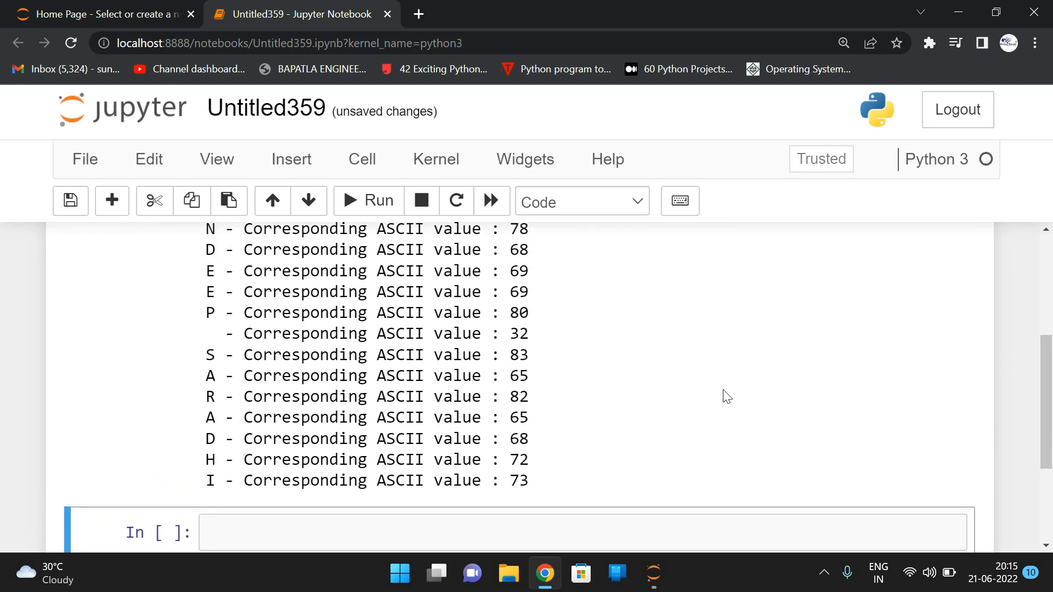
double_click(211, 333)
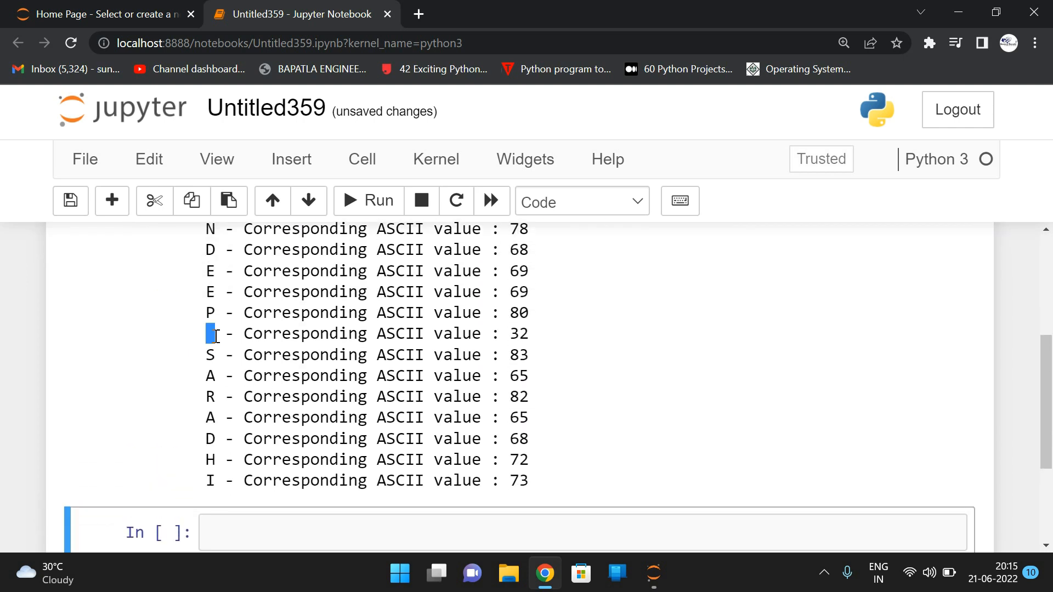
click(228, 342)
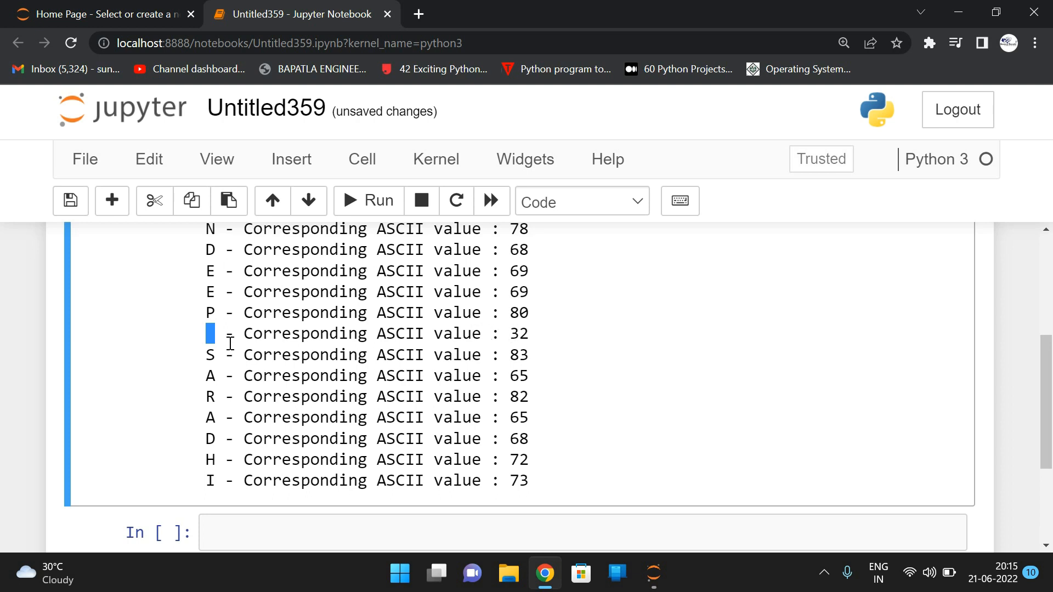
double_click(523, 334)
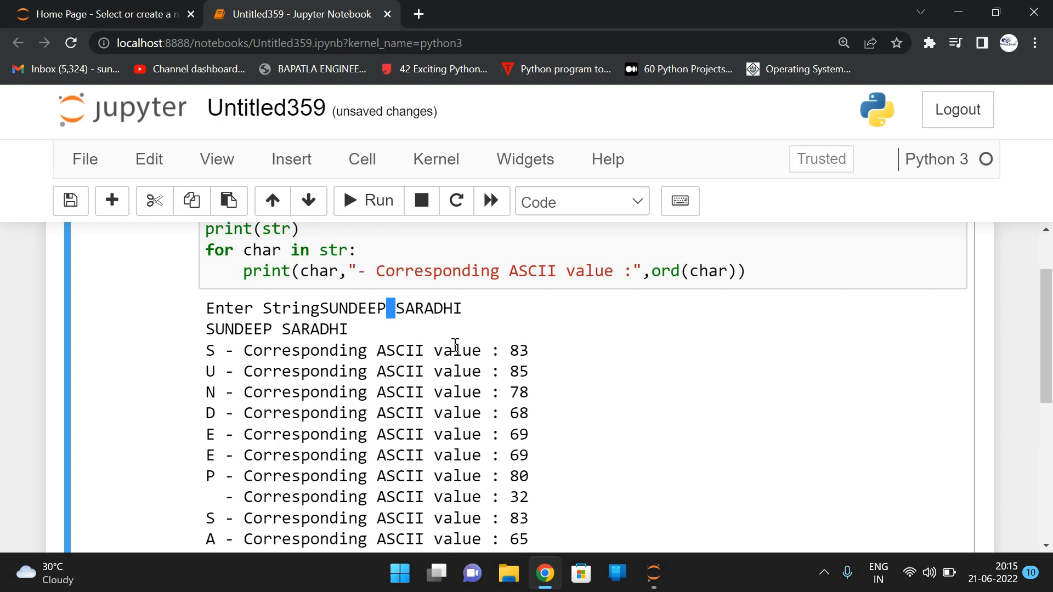
scroll(down, 3)
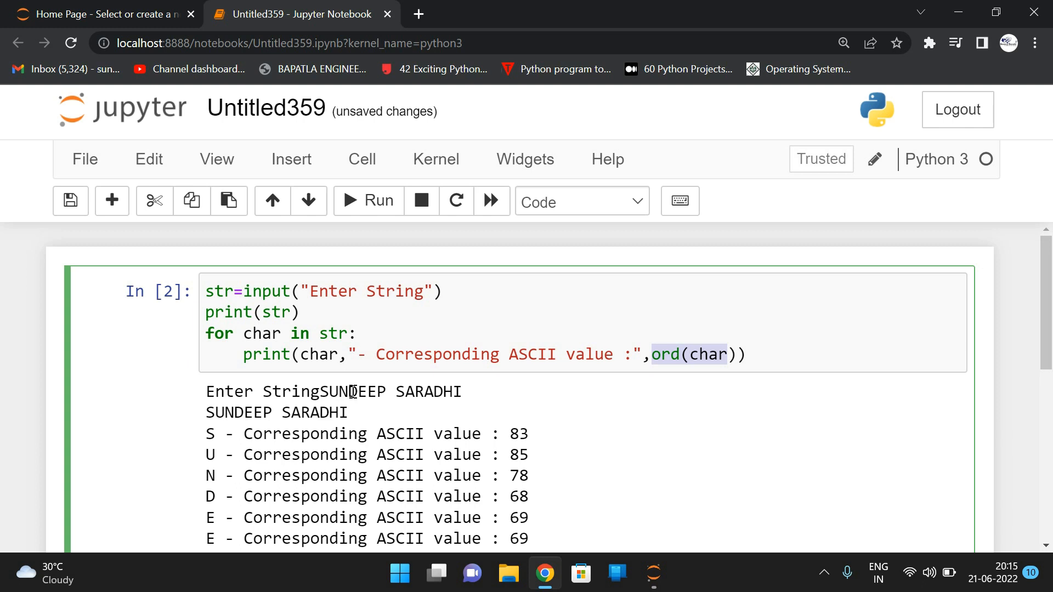
mouse_move(348, 390)
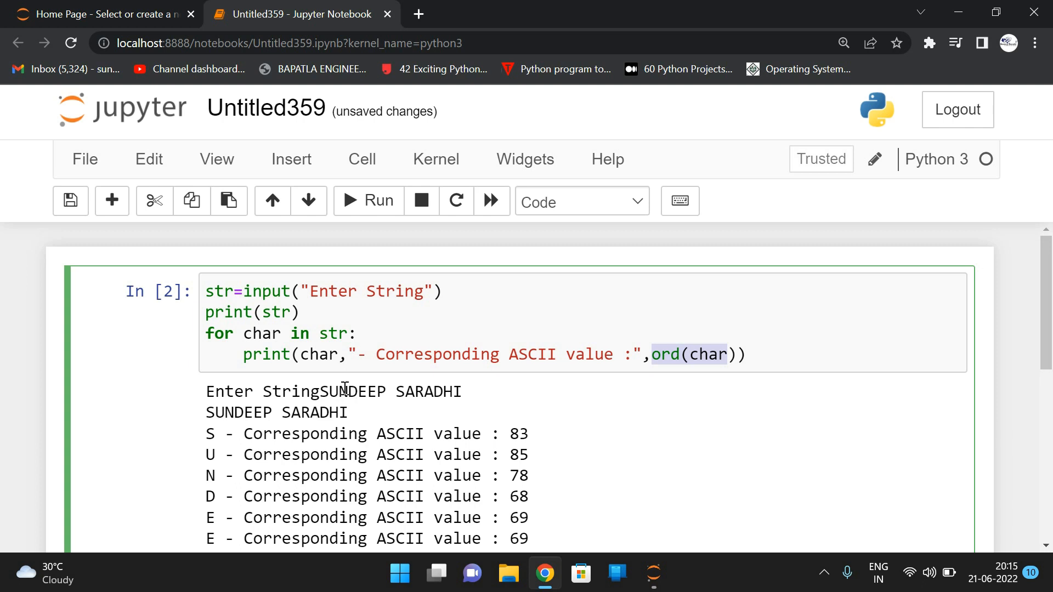